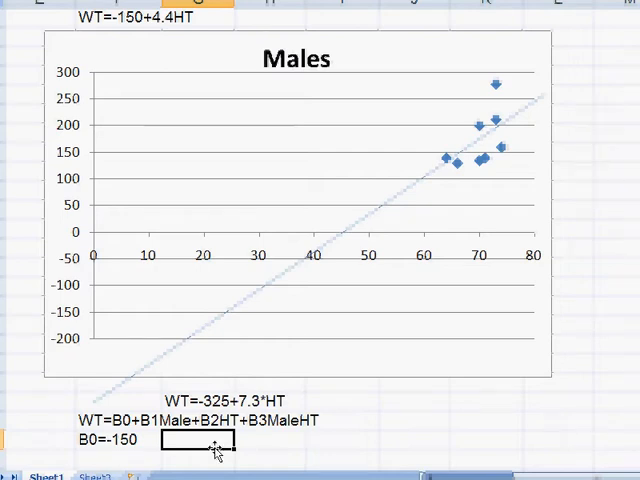
{"action": "mouse_move", "coordinate": [212, 436]}
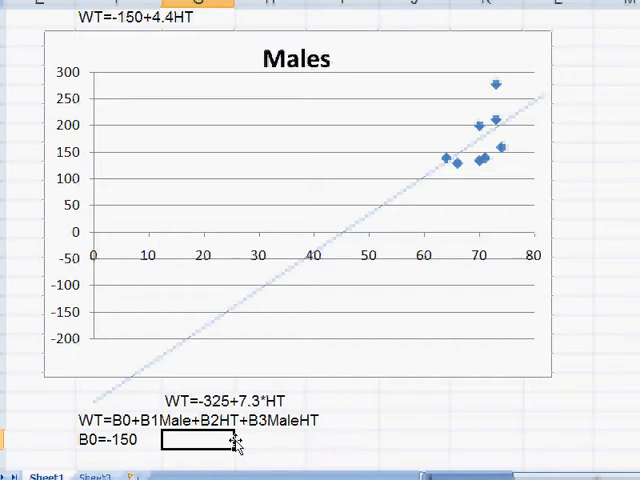
Enter the coefficient label B2=4.4 beside B0=-150 below the Males chart.
{"action": "type", "text": "b2="}
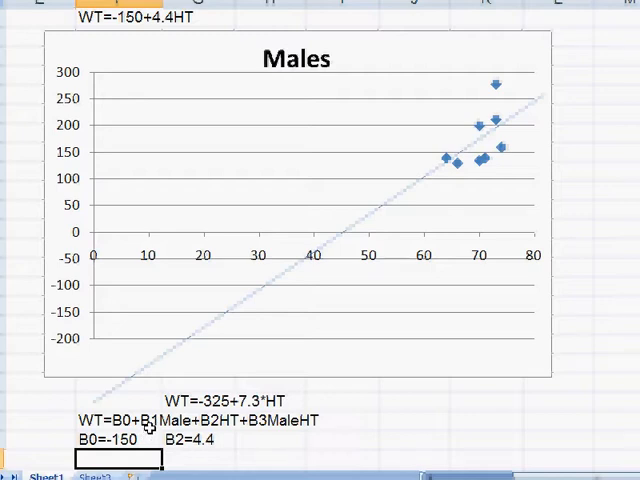
{"action": "mouse_move", "coordinate": [116, 430]}
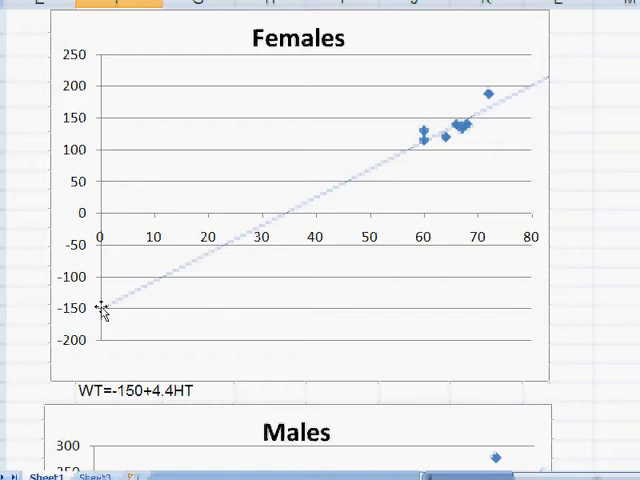
{"action": "scroll", "scroll_direction": "down", "scroll_amount": 3}
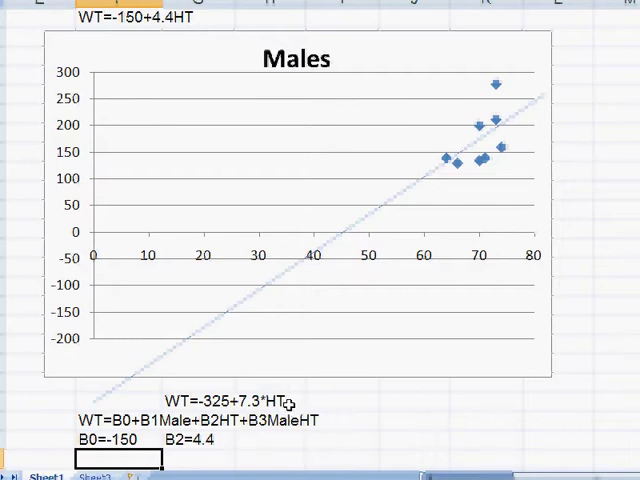
{"action": "mouse_move", "coordinate": [168, 424]}
{"action": "type", "text": "B2"}
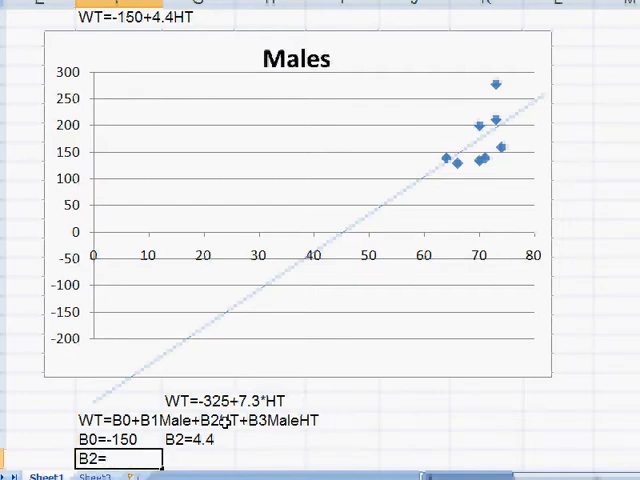
Enter the coefficient label B1=-175 under B0=-150.
{"action": "type", "text": "=-175"}
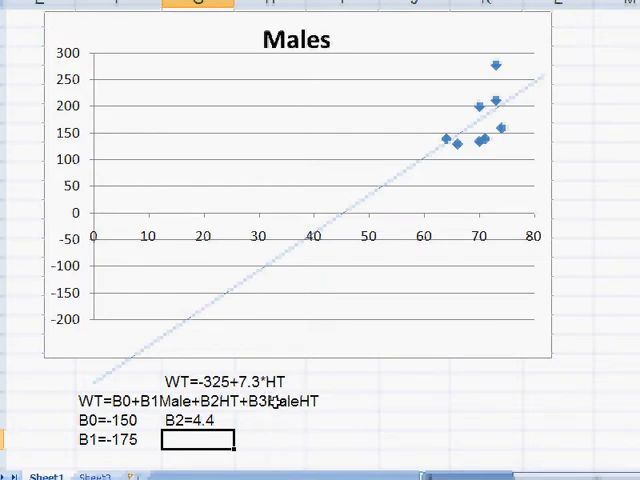
{"action": "mouse_move", "coordinate": [284, 404]}
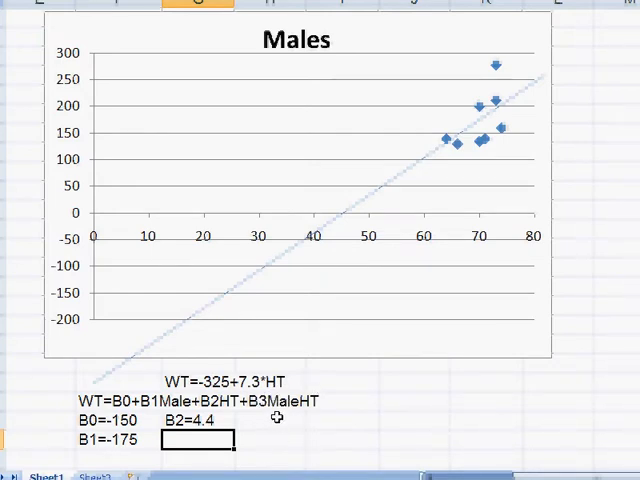
{"action": "mouse_move", "coordinate": [222, 418]}
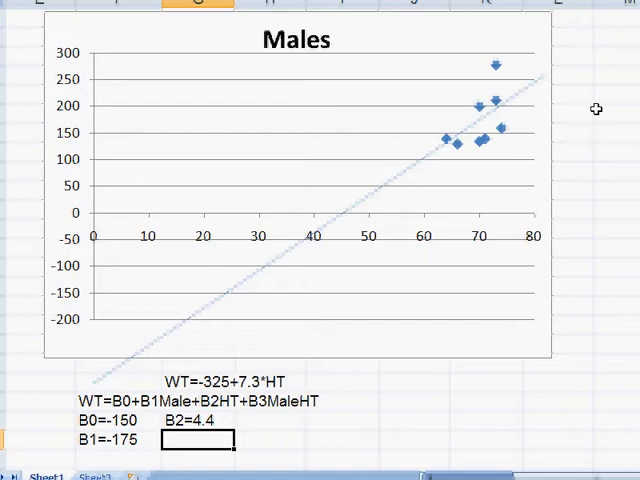
{"action": "mouse_move", "coordinate": [508, 126]}
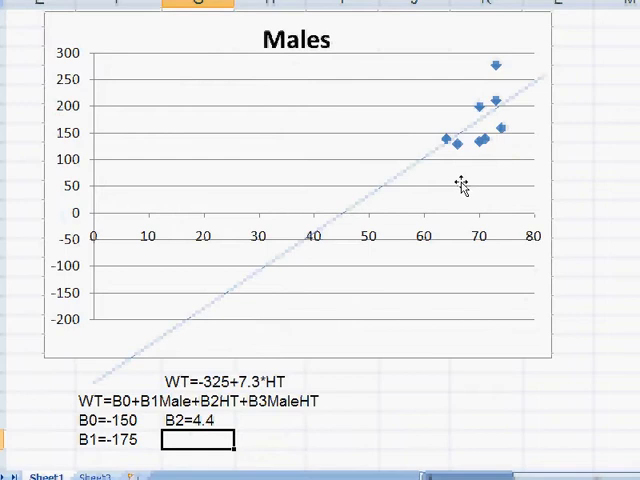
{"action": "mouse_move", "coordinate": [392, 194]}
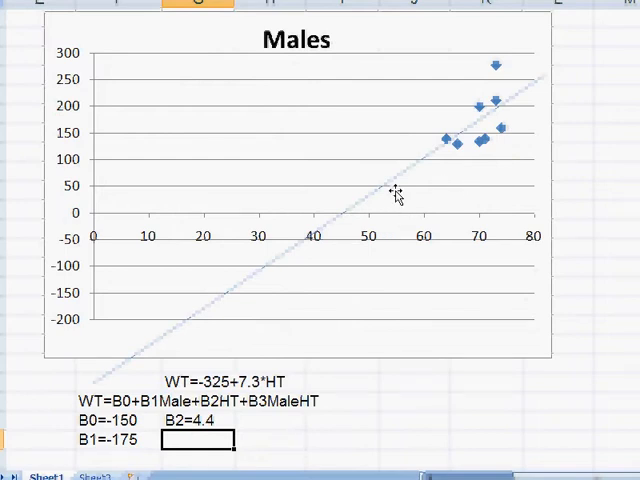
Enter B2=4.4 and B3=2.9, completing the four coefficient labels.
{"action": "type", "text": "b2=4.4"}
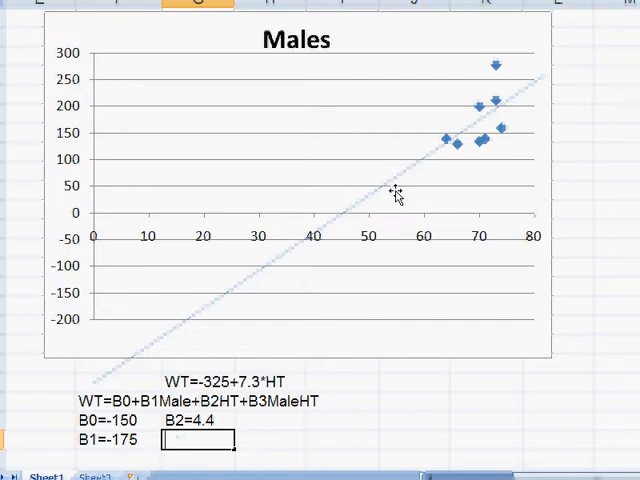
{"action": "type", "text": "B3="}
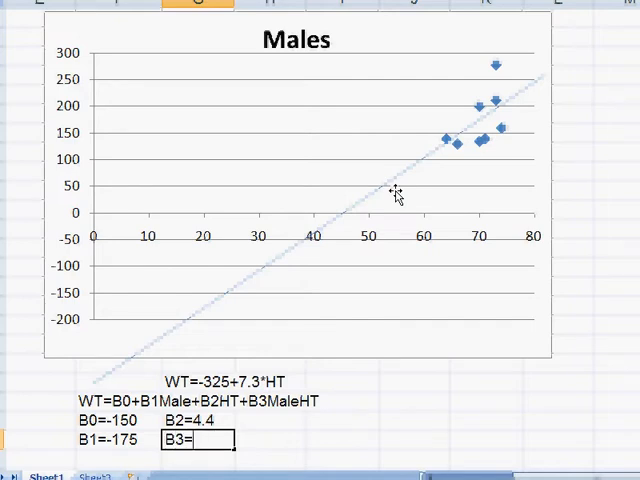
{"action": "type", "text": "2"}
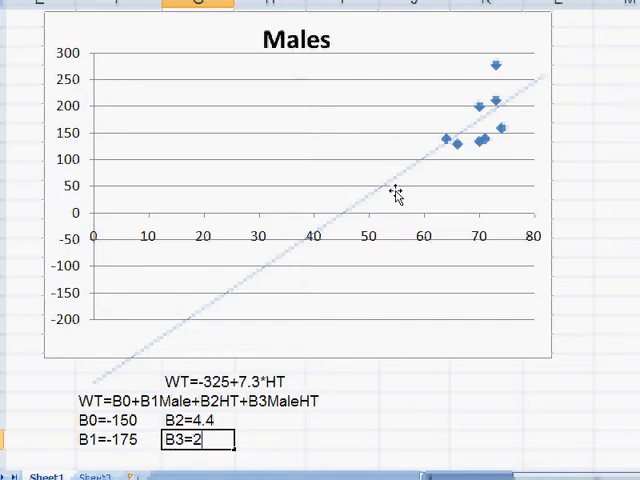
{"action": "type", "text": ".9"}
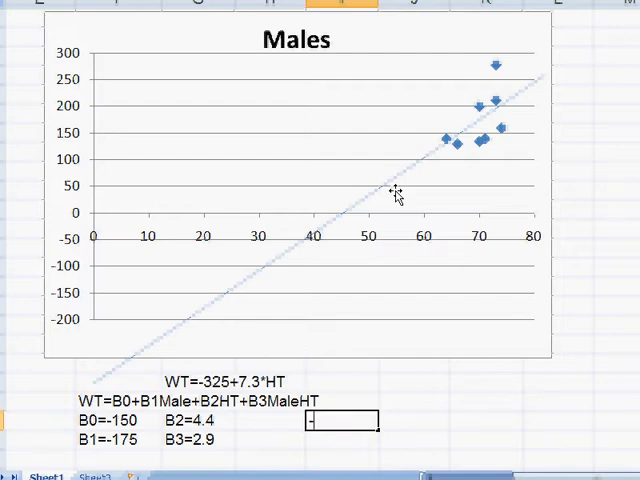
Enter the prediction formula =-150+-175+4.4*73+2.9*73 for a 73-inch male's weight.
{"action": "type", "text": "-150"}
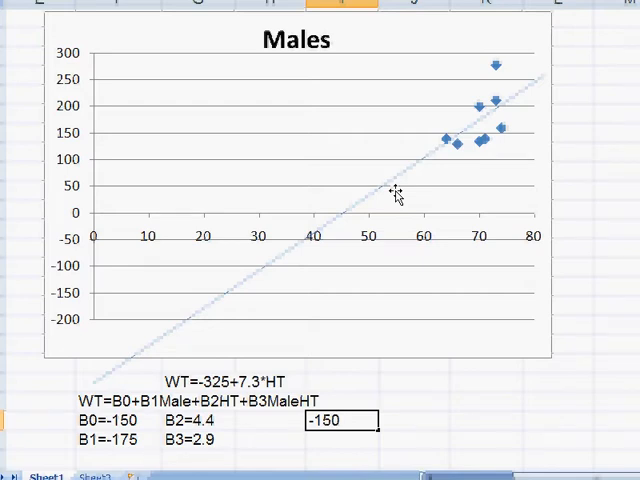
{"action": "type", "text": "+"}
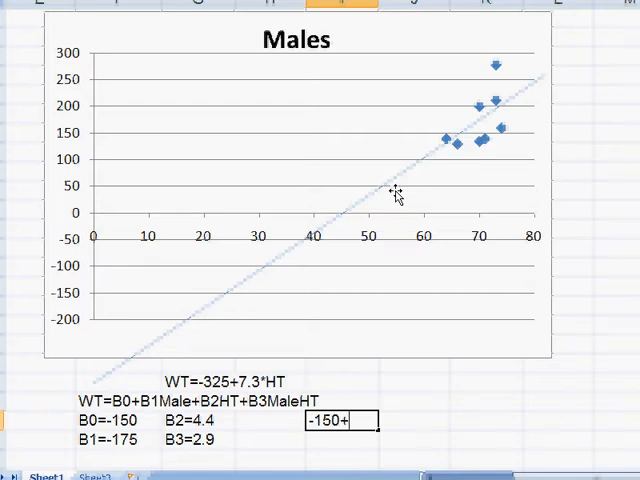
{"action": "type", "text": "-175"}
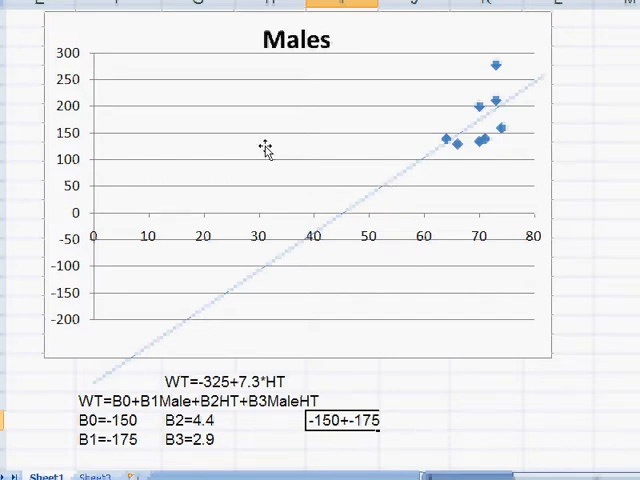
{"action": "mouse_move", "coordinate": [574, 432]}
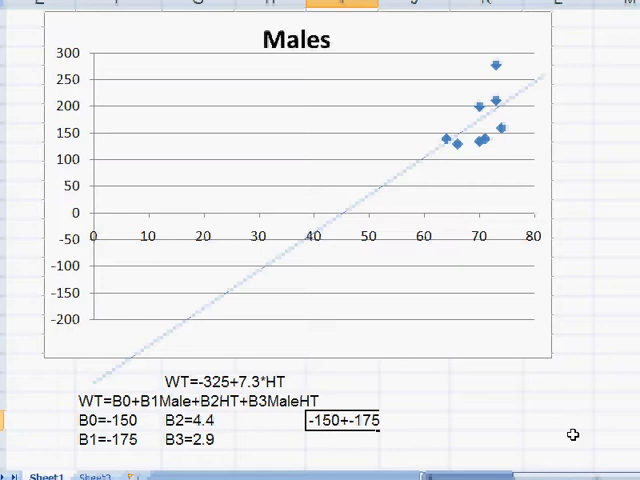
{"action": "type", "text": "+"}
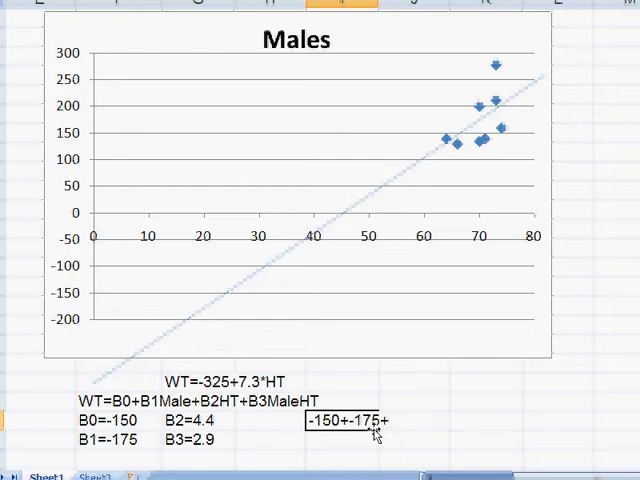
{"action": "type", "text": "4.4"}
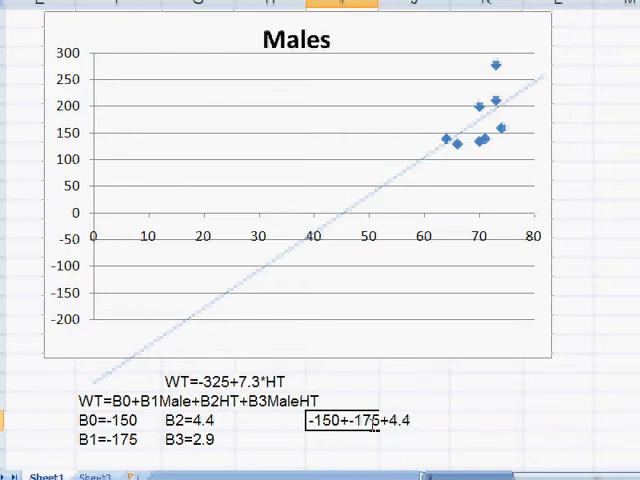
{"action": "type", "text": "*73"}
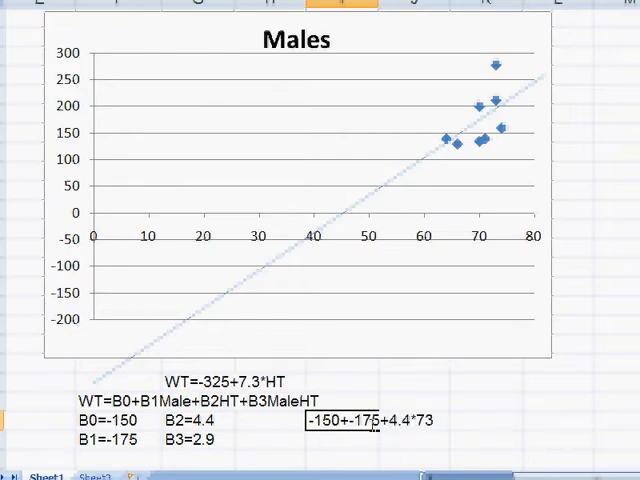
{"action": "type", "text": "+"}
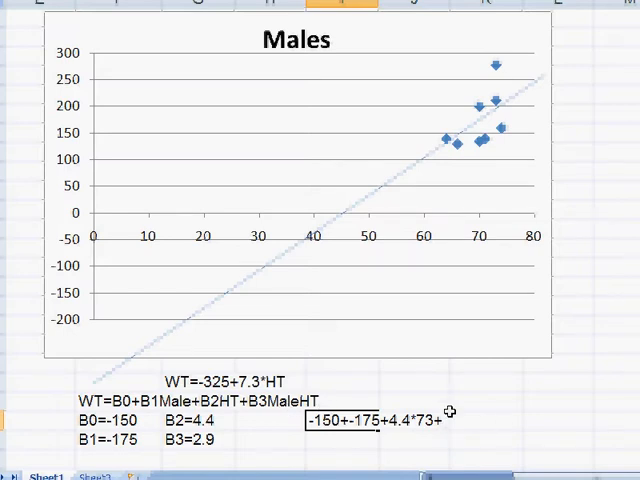
{"action": "type", "text": "+2.9"}
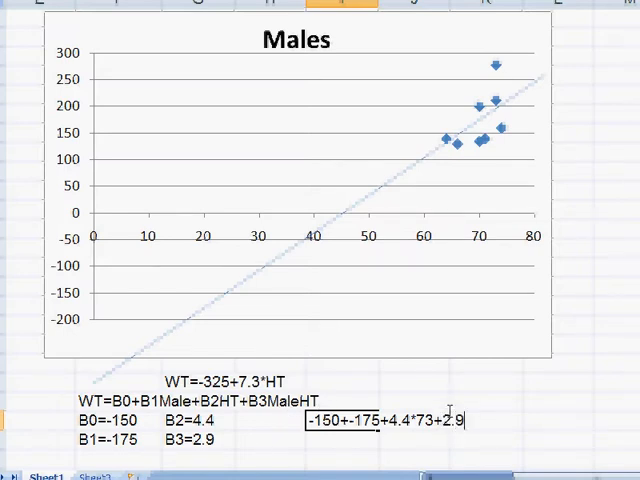
{"action": "type", "text": "*"}
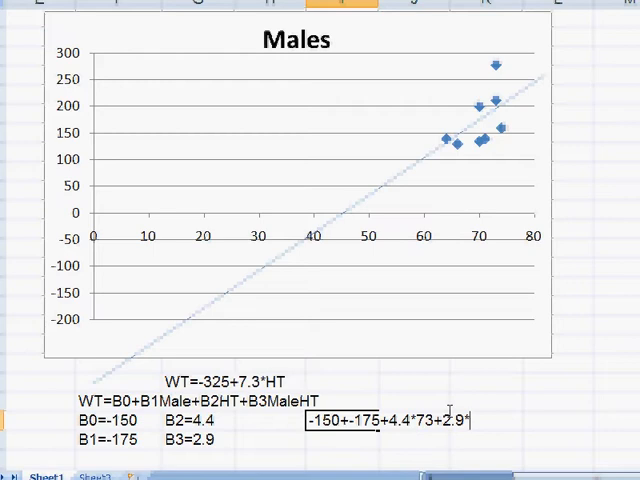
{"action": "key", "text": "Enter"}
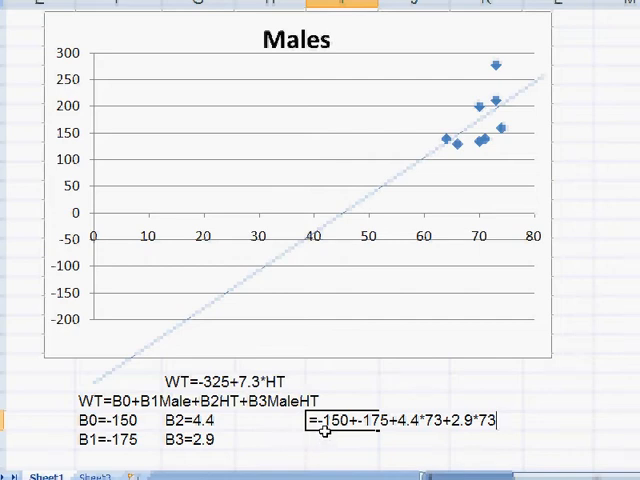
{"action": "mouse_move", "coordinate": [392, 436]}
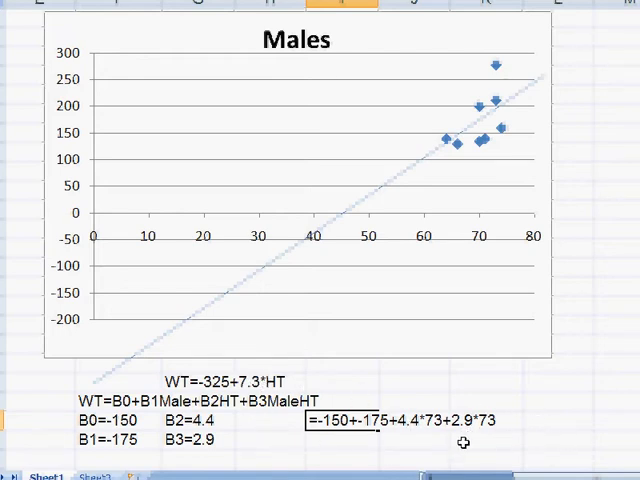
{"action": "mouse_move", "coordinate": [342, 444]}
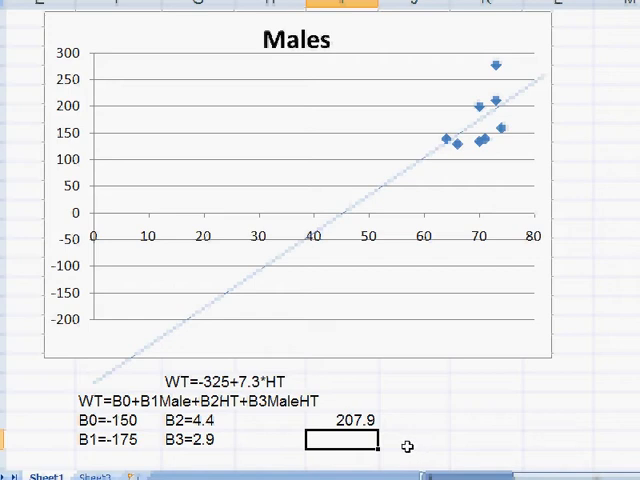
{"action": "mouse_move", "coordinate": [588, 360]}
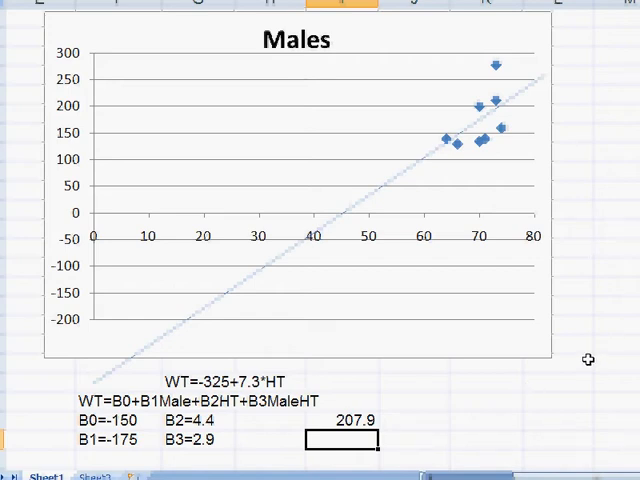
{"action": "mouse_move", "coordinate": [500, 108]}
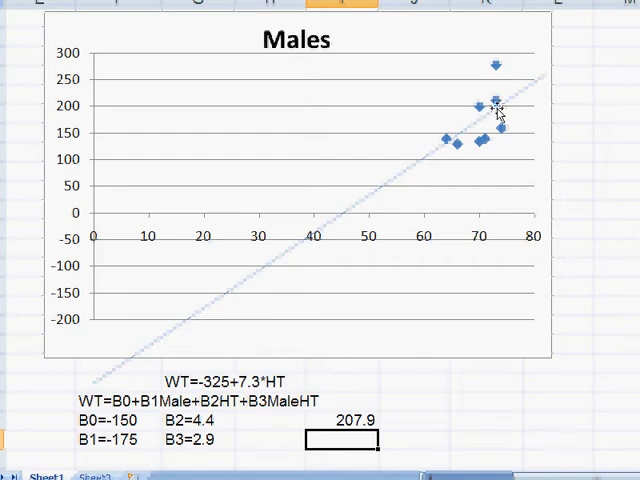
{"action": "mouse_move", "coordinate": [576, 396]}
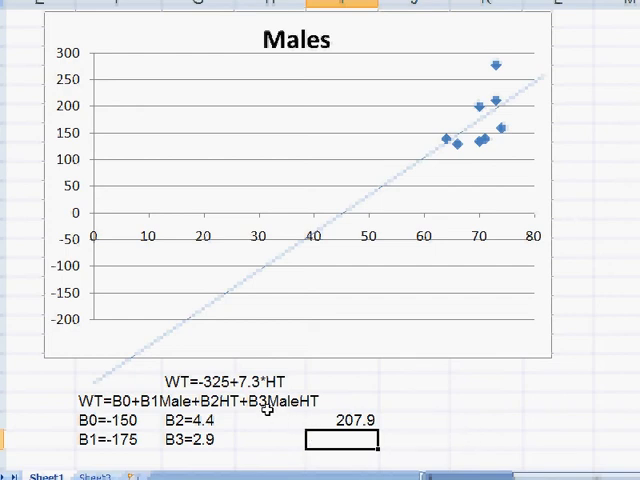
{"action": "mouse_move", "coordinate": [264, 408]}
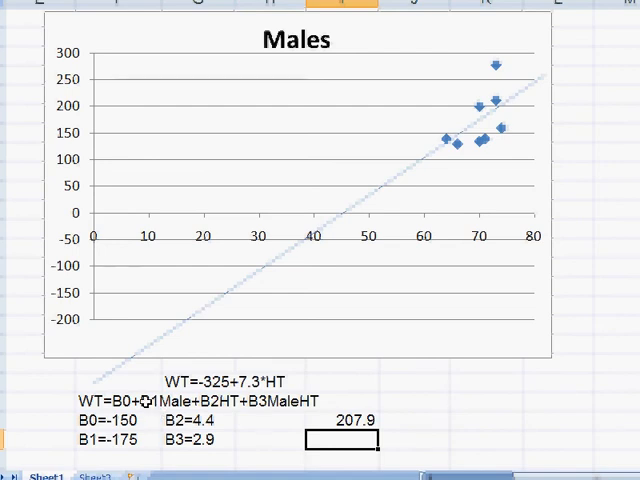
{"action": "mouse_move", "coordinate": [150, 402]}
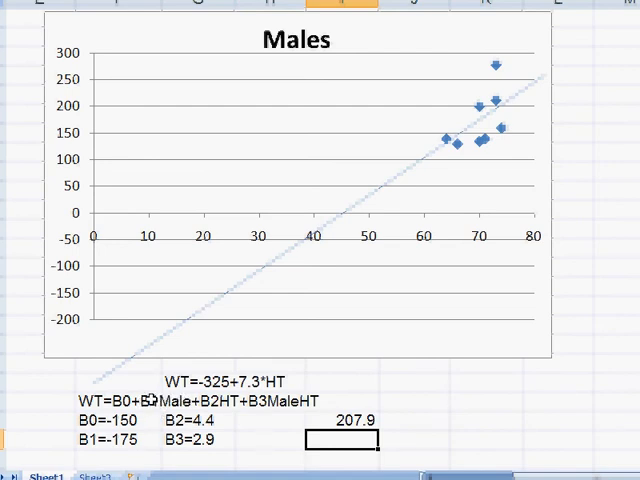
{"action": "mouse_move", "coordinate": [156, 400]}
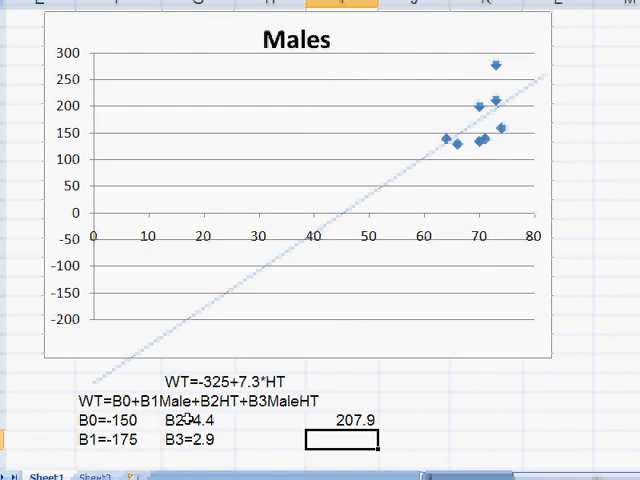
{"action": "mouse_move", "coordinate": [222, 412]}
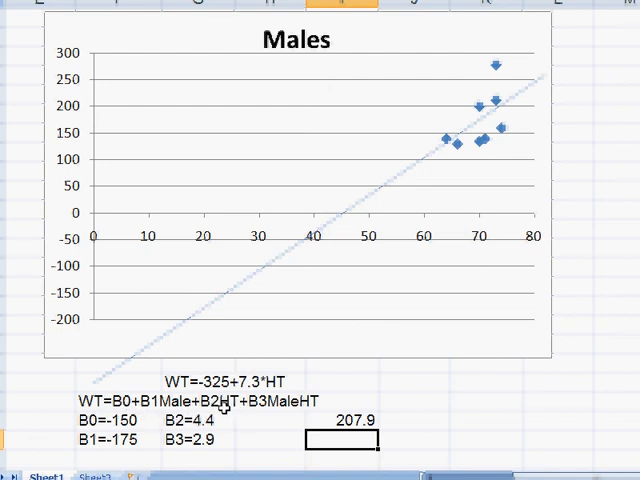